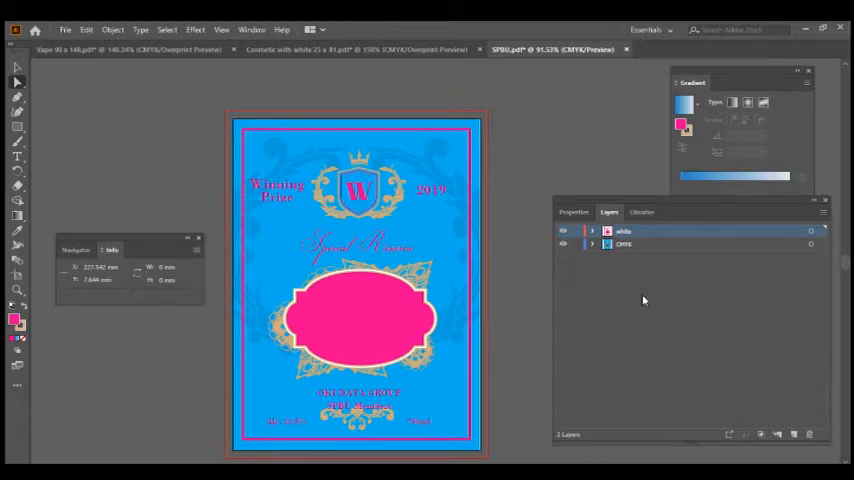
mouse_move(563, 244)
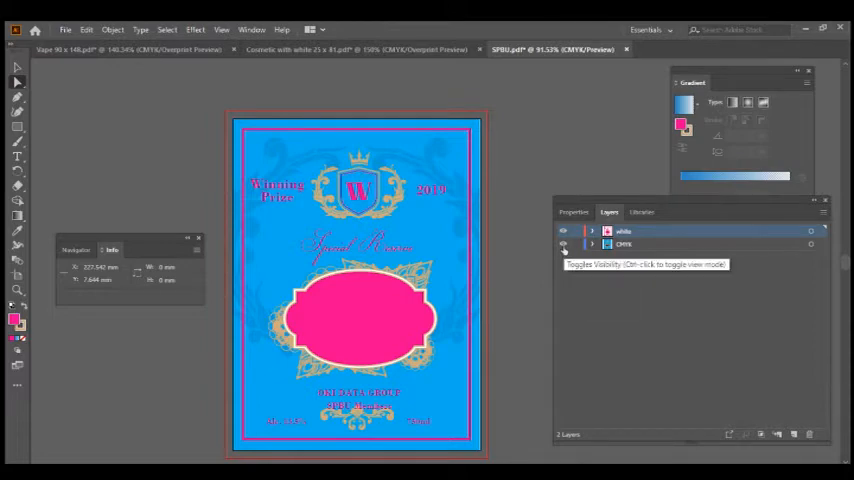
Step: Hide the CMYK layer so only the pink white-layer artwork is visible
left_click(563, 244)
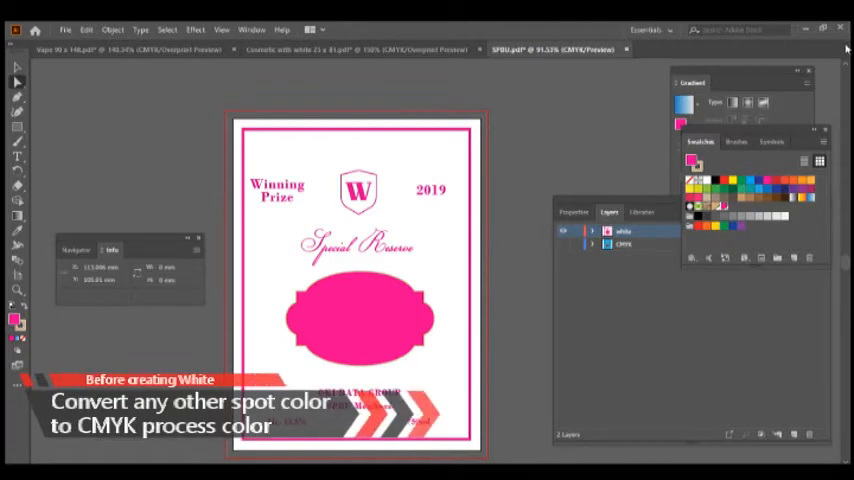
left_click(820, 142)
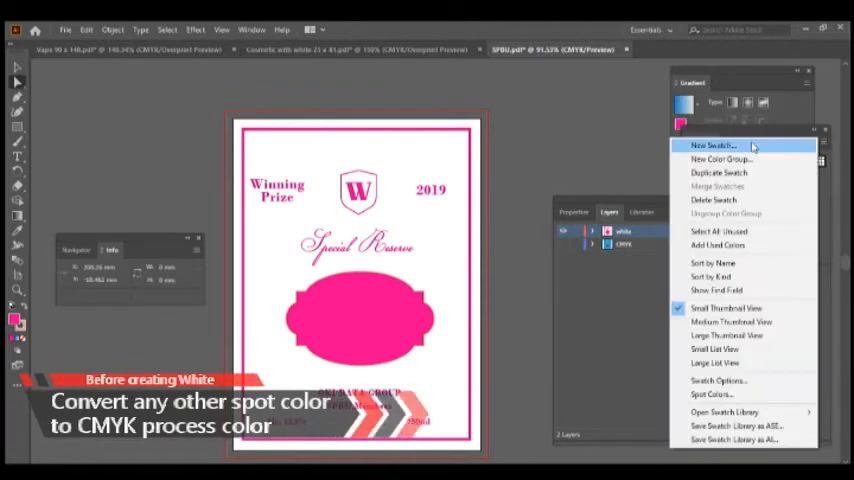
left_click(712, 145)
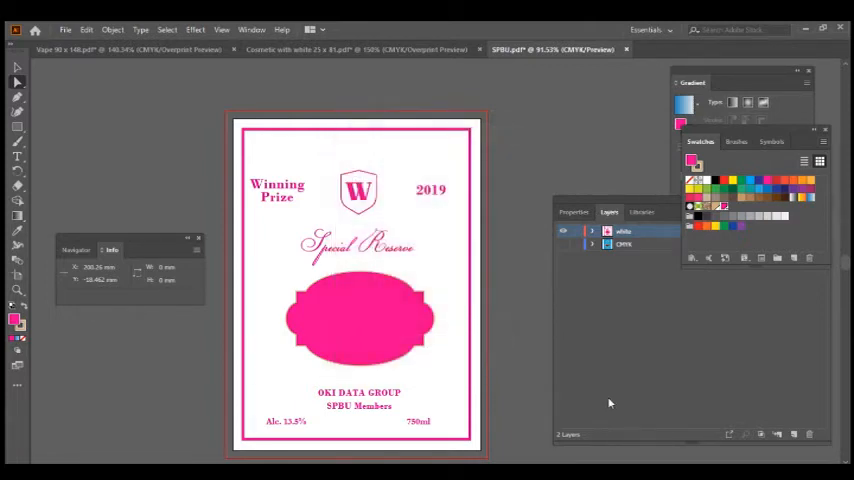
mouse_move(676, 293)
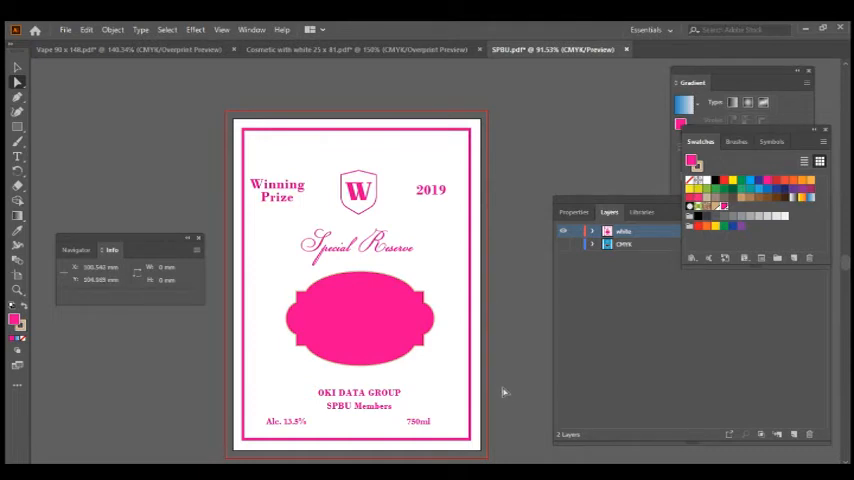
mouse_move(496, 346)
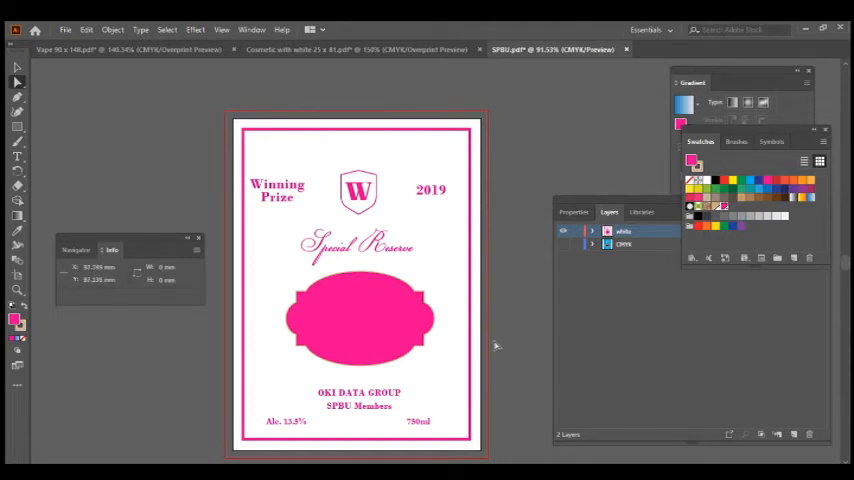
mouse_move(491, 342)
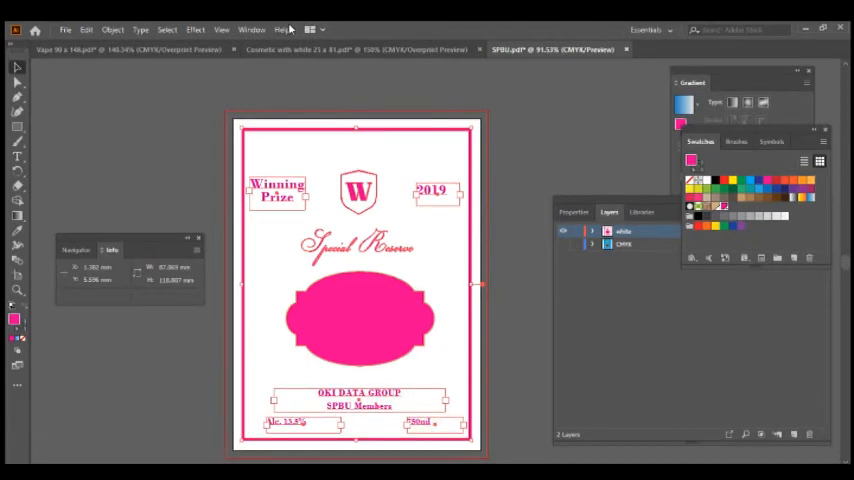
Step: In the Attributes panel, enable Overprint Stroke and Overprint Fill for the white-layer artwork
left_click(251, 28)
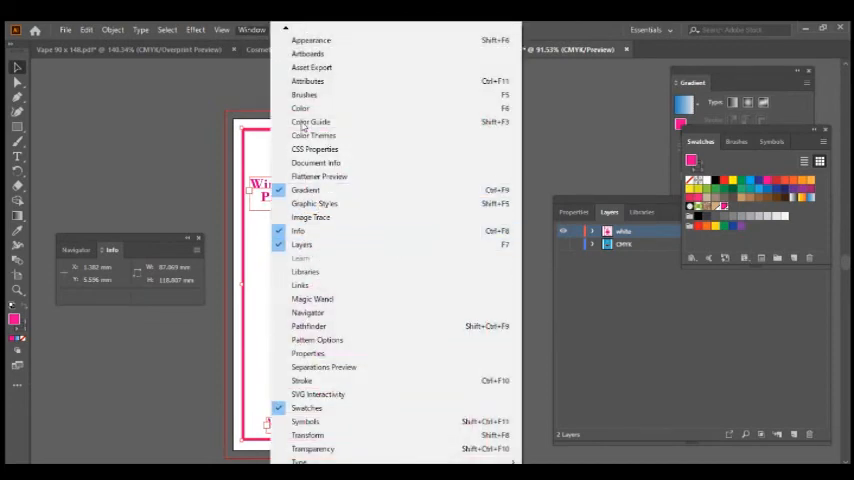
left_click(307, 81)
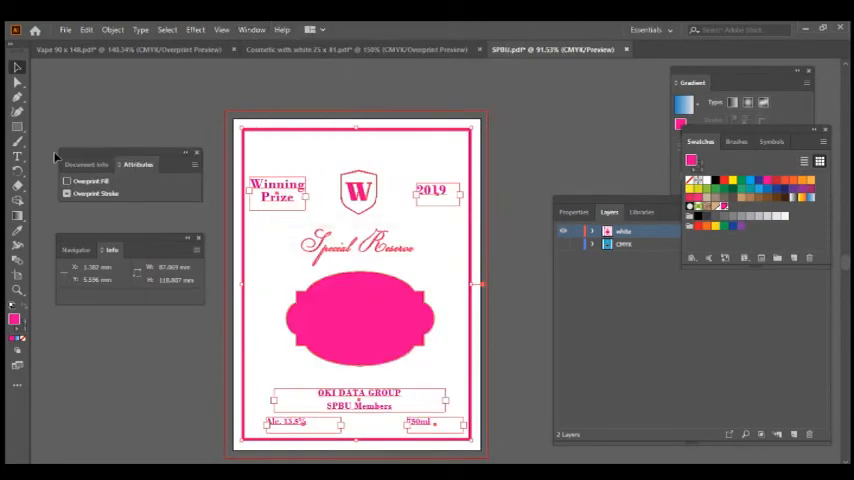
left_click(67, 193)
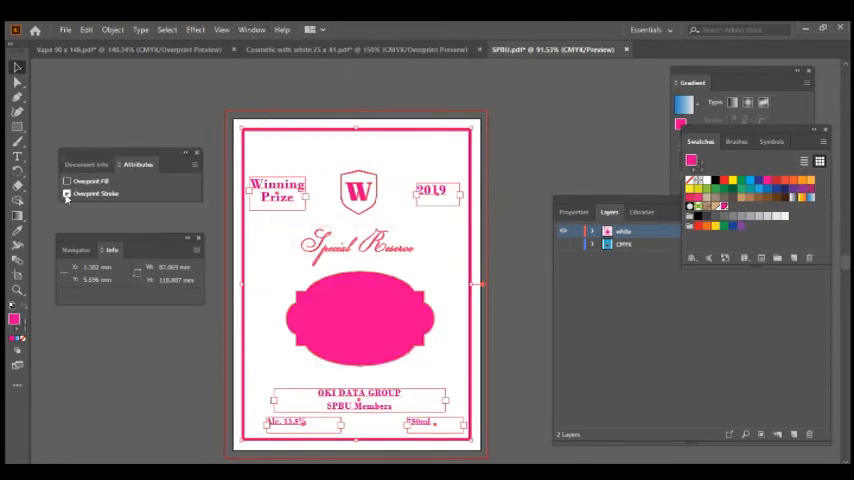
left_click(67, 181)
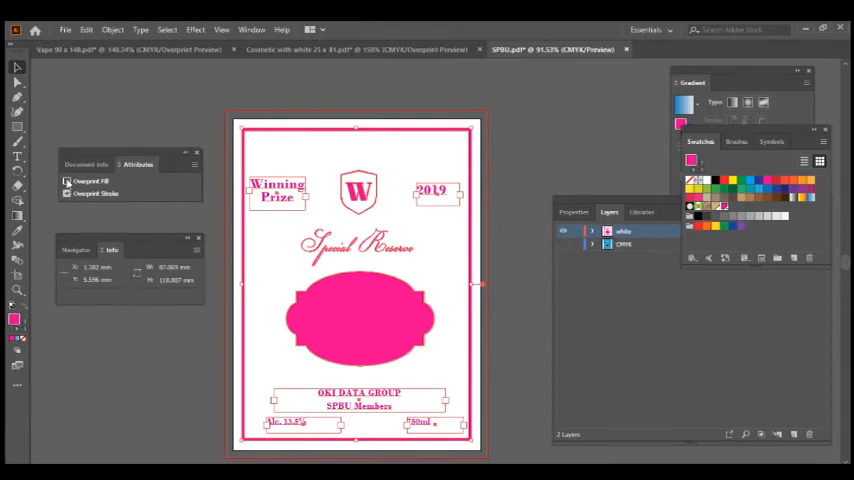
left_click(67, 181)
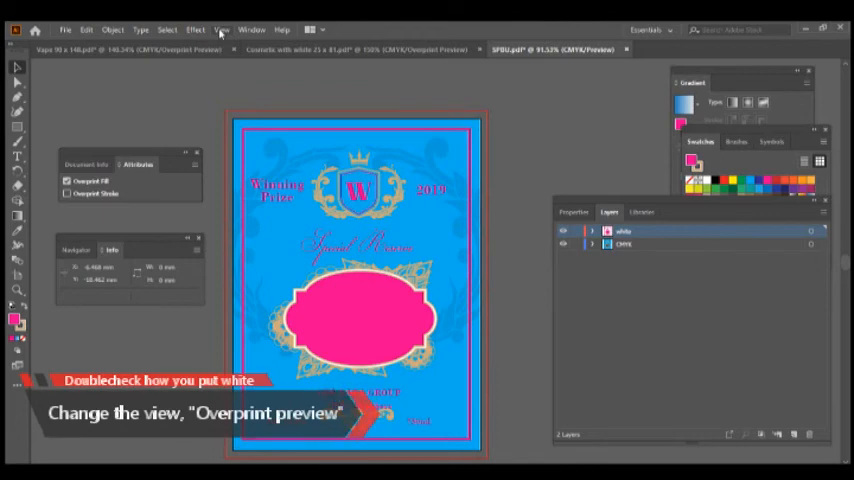
Step: Turn on Overprint Preview from the View menu
left_click(220, 29)
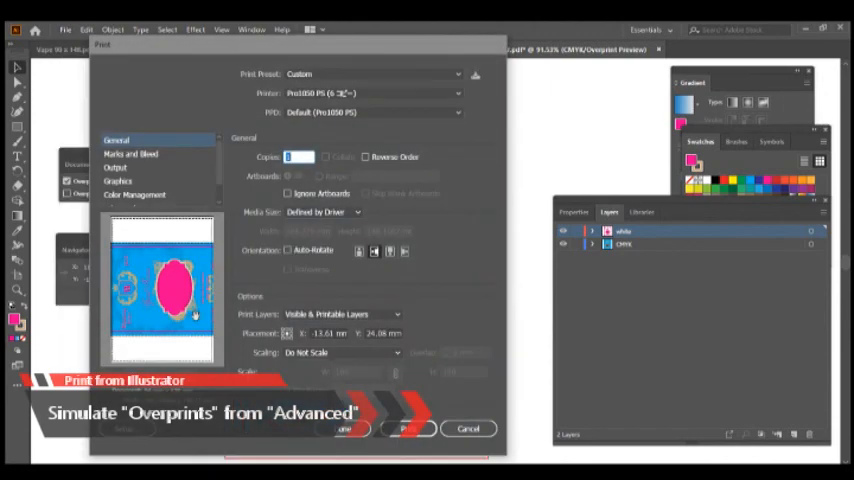
Step: Set Overprints to Simulate in the Print dialog's Advanced settings
left_click(119, 185)
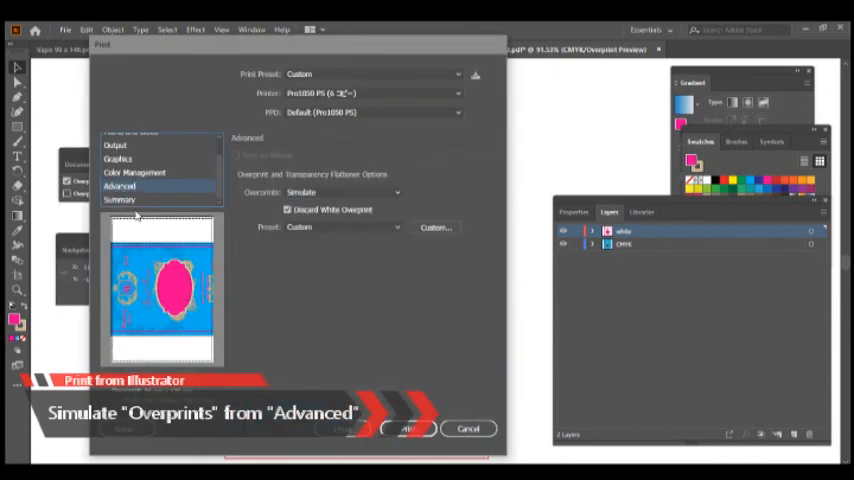
left_click(343, 192)
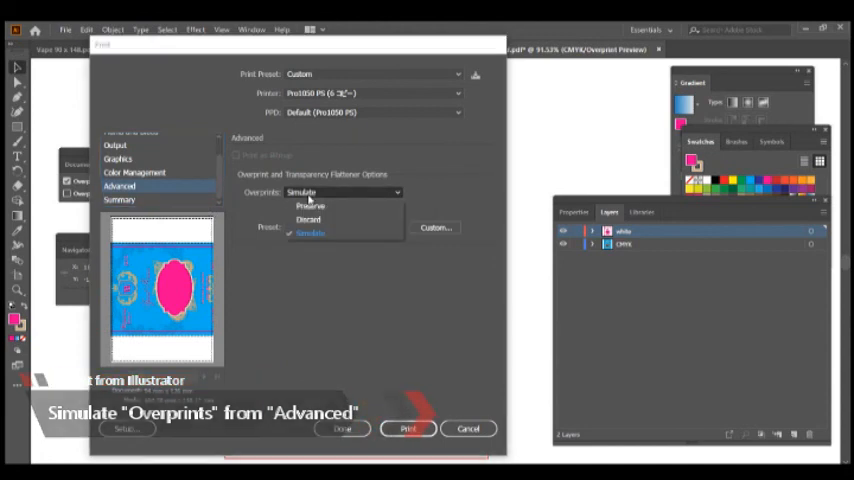
left_click(310, 233)
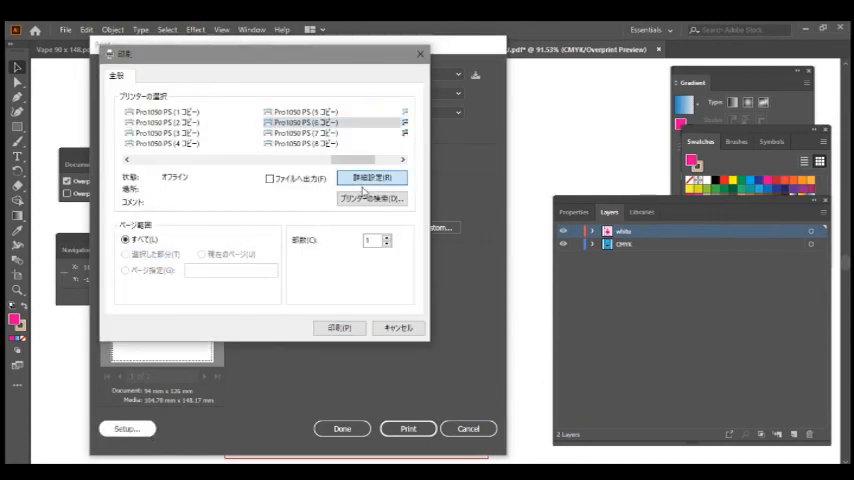
Step: Open the OKI driver's detailed preferences and list the 特色 spot-colour toner choices
left_click(371, 177)
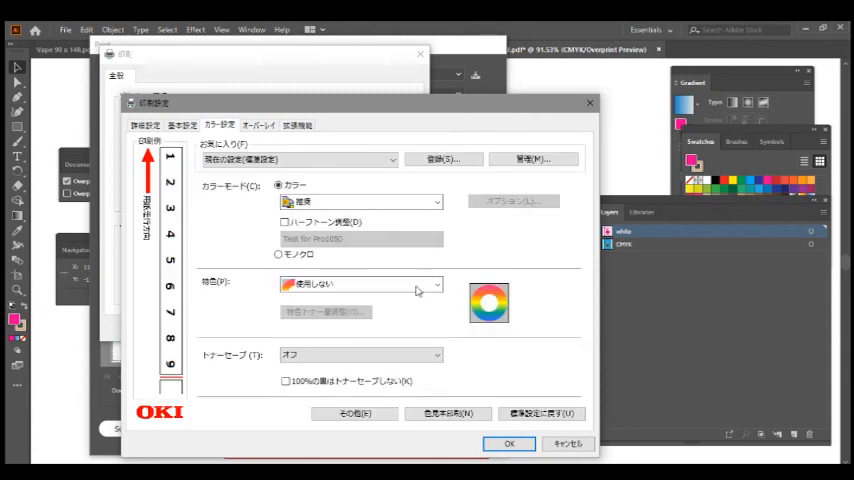
left_click(435, 284)
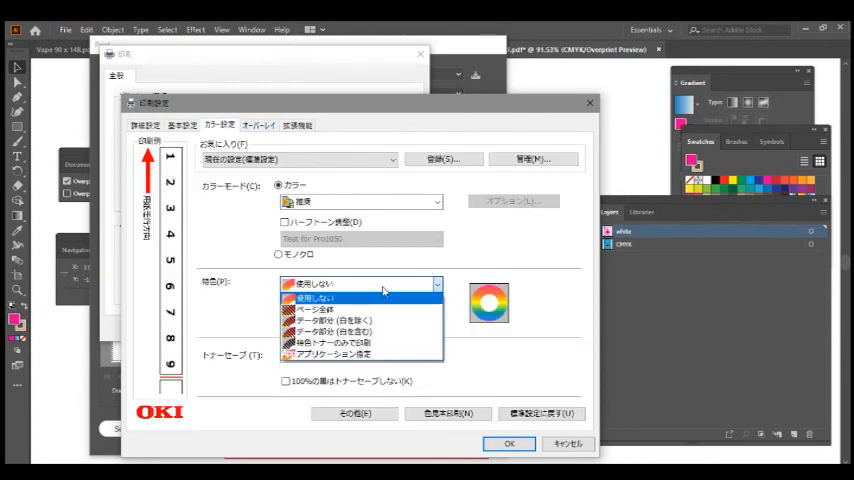
mouse_move(388, 291)
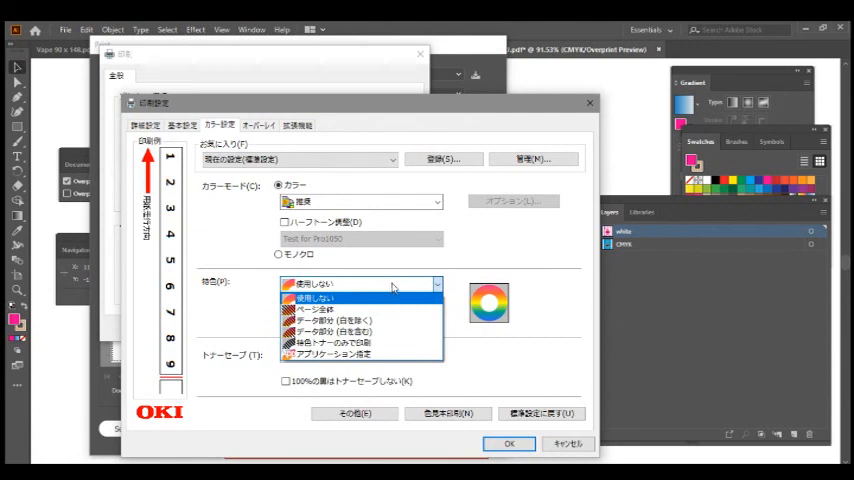
mouse_move(407, 300)
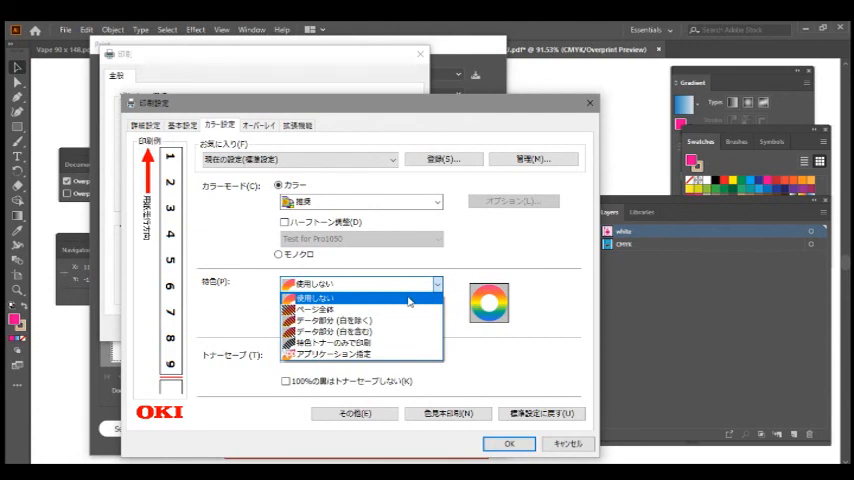
mouse_move(393, 283)
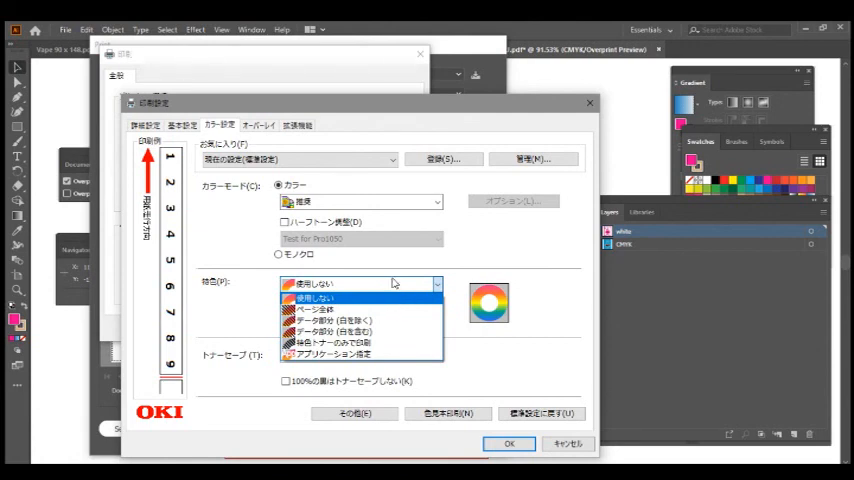